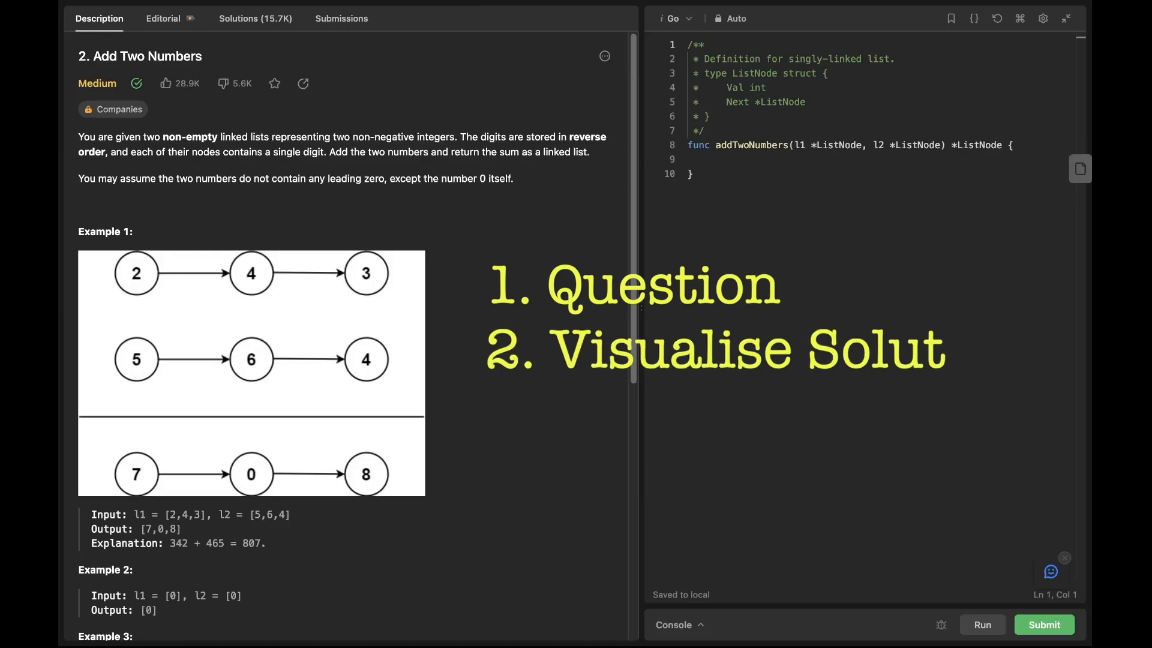
# Sketch l1 (9→9), l2 (9) with pointers, sum 18, dummy→output nodes, and digit = 8
pyautogui.moveTo(480, 137); pyautogui.dragTo(108, 152)
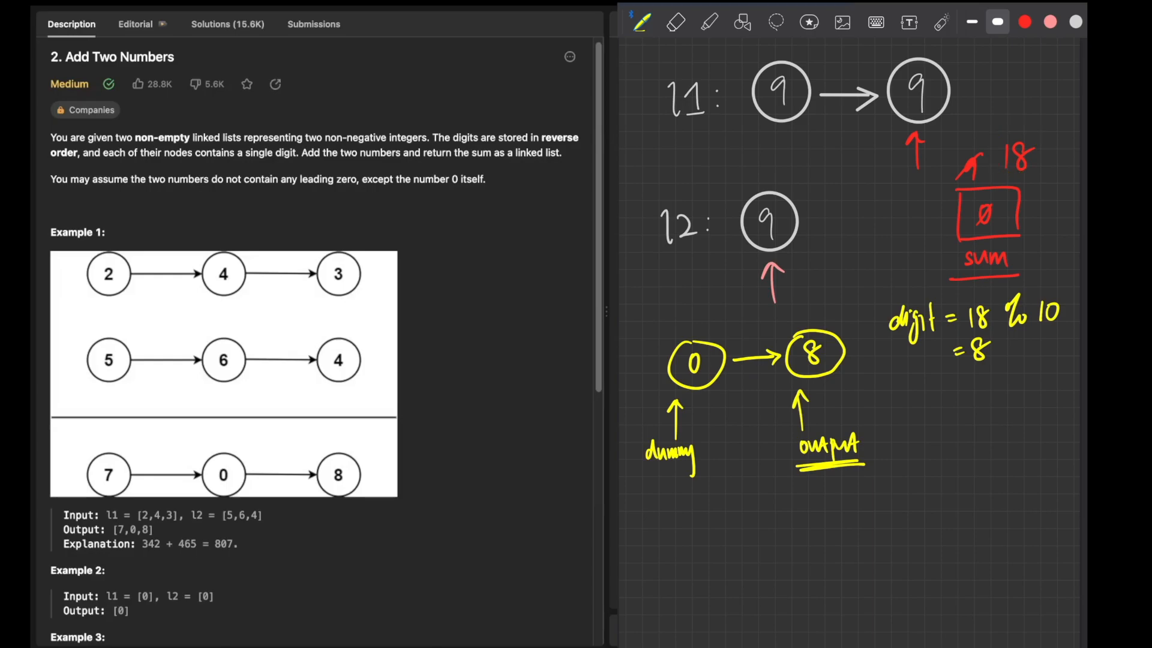
# Write carry = 18 / 10 = 1, move the digit/carry math lower, and link the sum box to it
pyautogui.write('carry = 18/10')
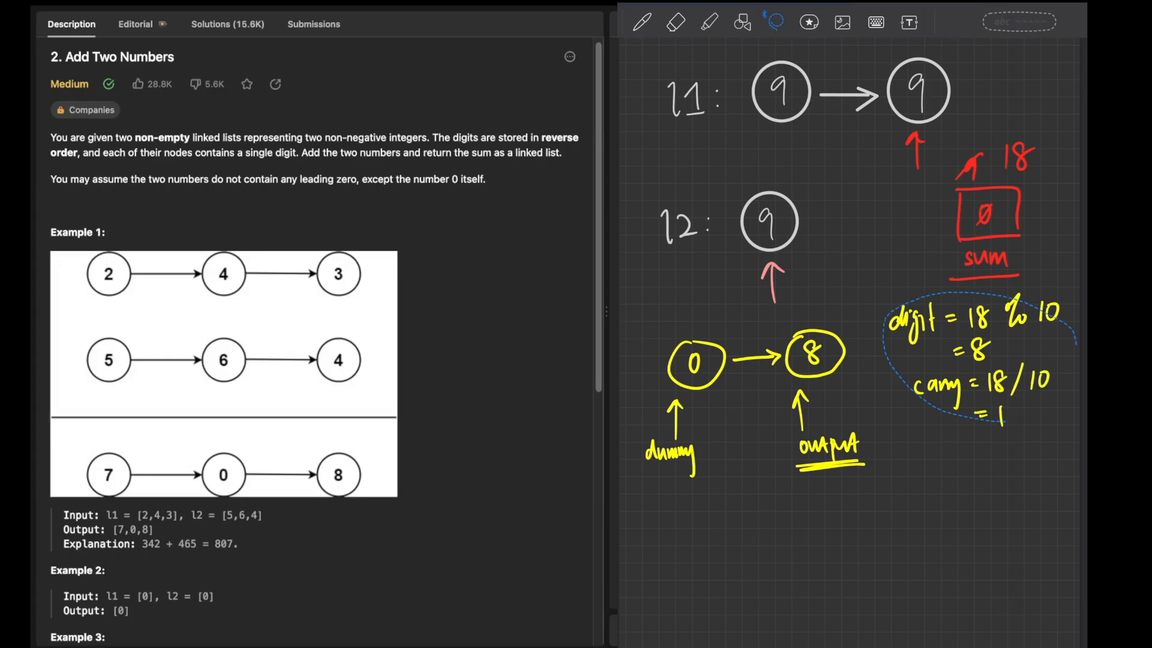
pyautogui.moveTo(969, 360); pyautogui.dragTo(859, 566)
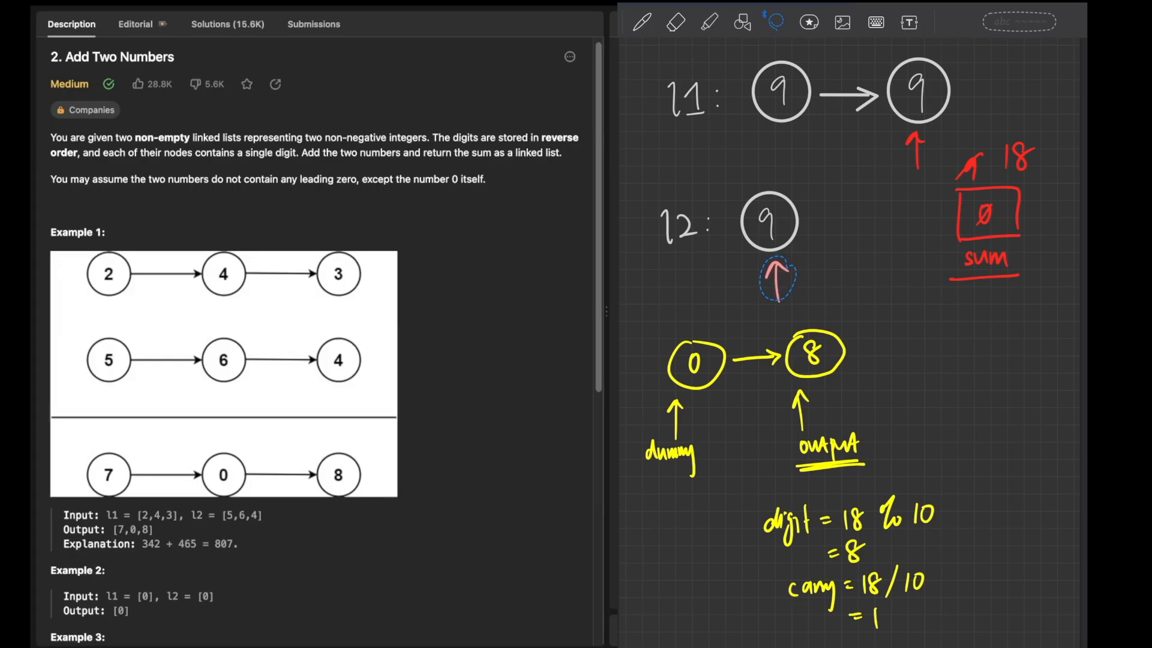
pyautogui.moveTo(999, 294); pyautogui.dragTo(932, 617)
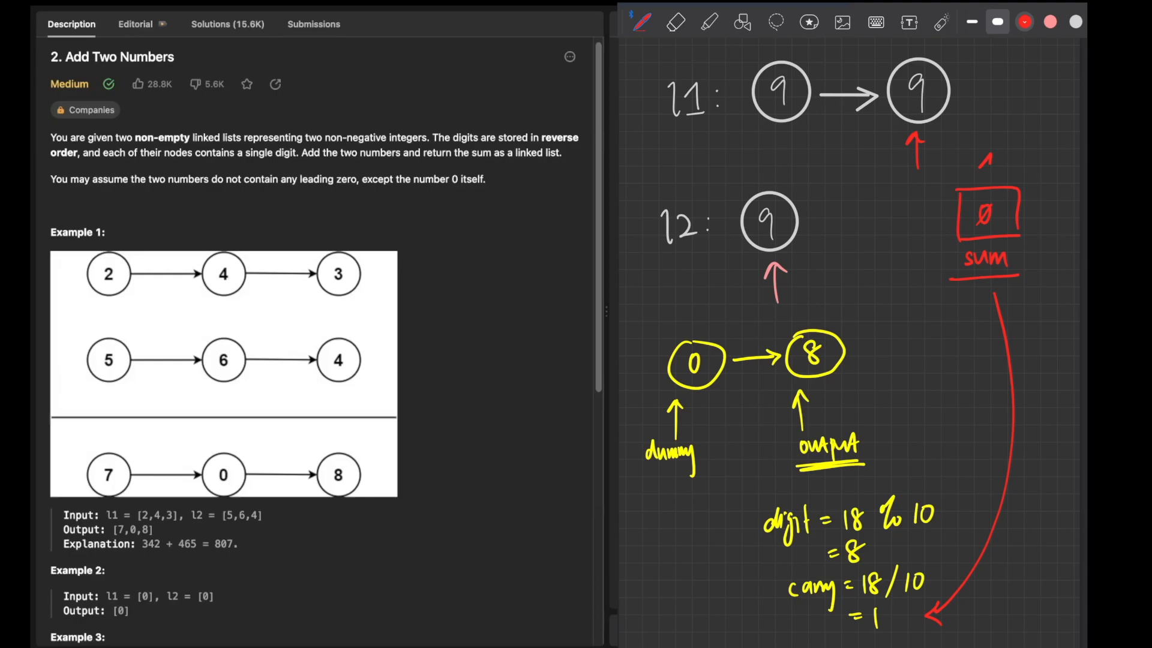